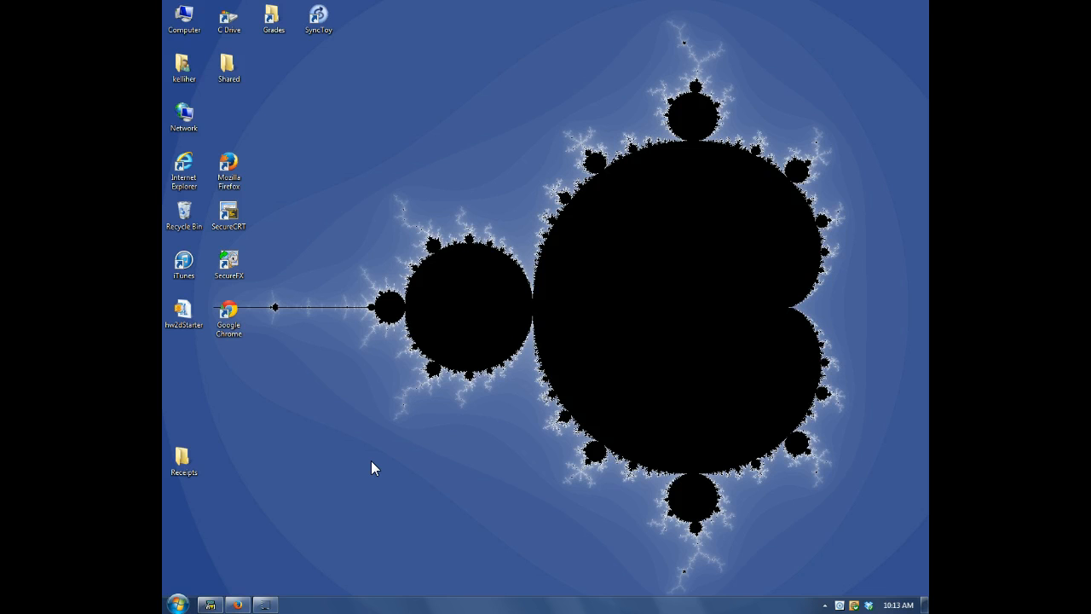
Launch eclipseCDT from the Windows Start menu's program list
{"action": "left_click", "coordinate": [183, 311]}
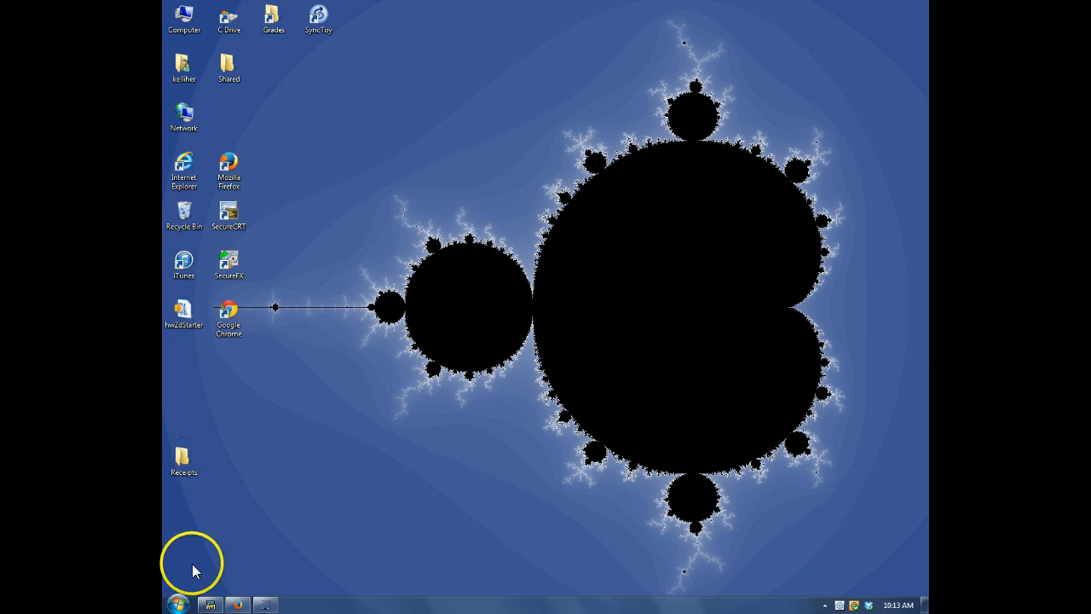
{"action": "left_click", "coordinate": [177, 604]}
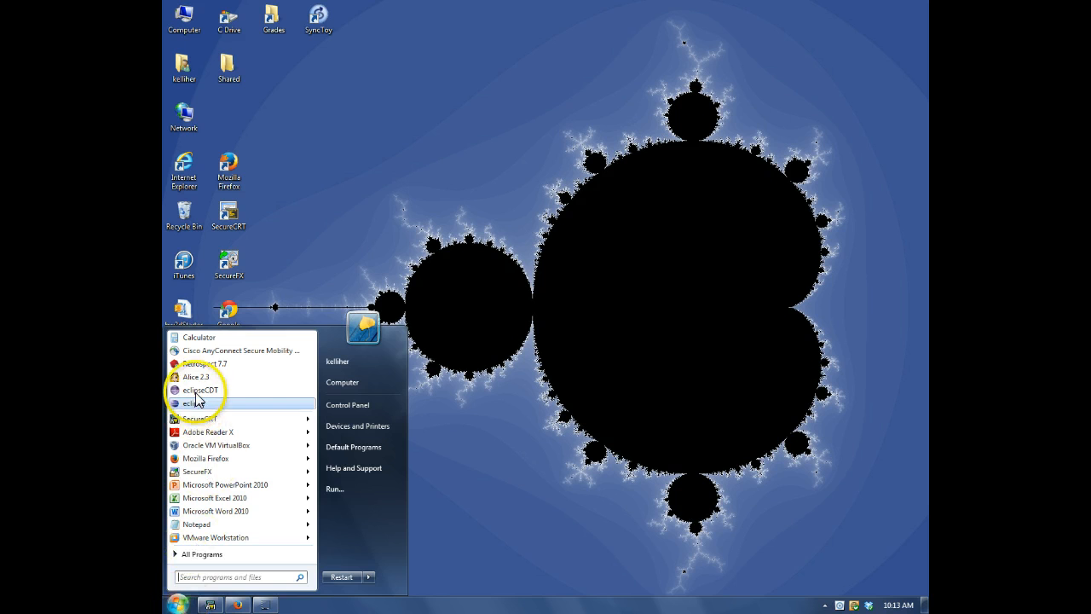
{"action": "left_click", "coordinate": [199, 391]}
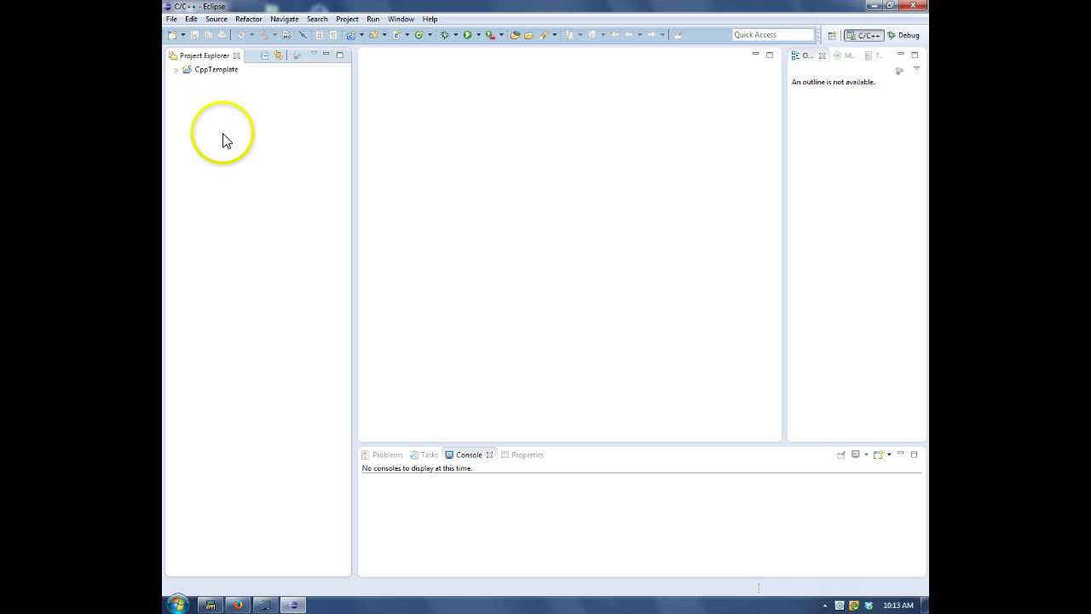
Import Hw2d as an existing project from the Desktop archive hw2dStarter.zip
{"action": "right_click", "coordinate": [224, 139]}
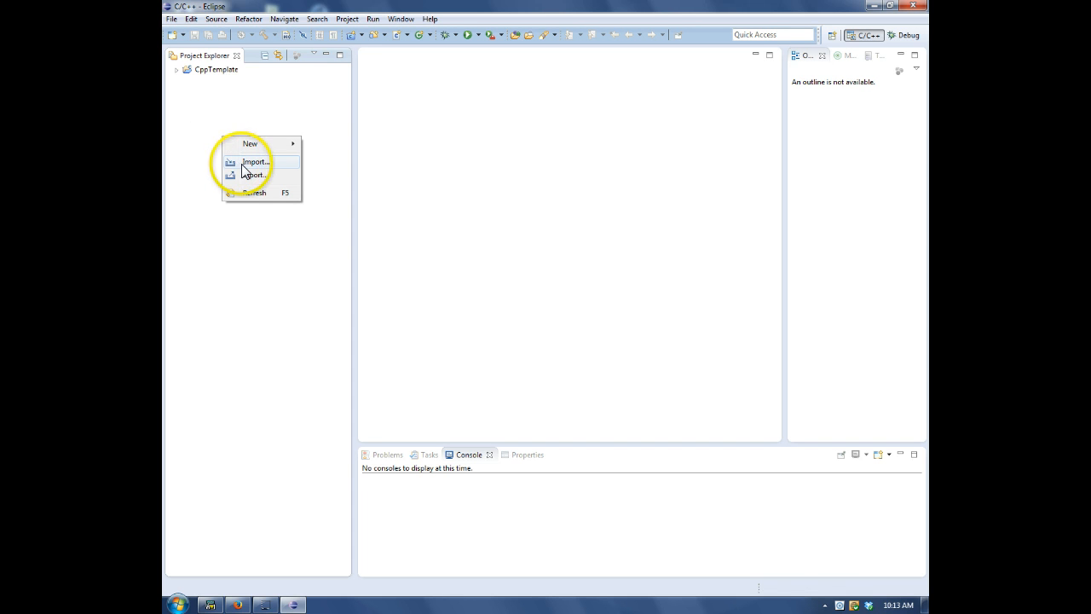
{"action": "left_click", "coordinate": [254, 162]}
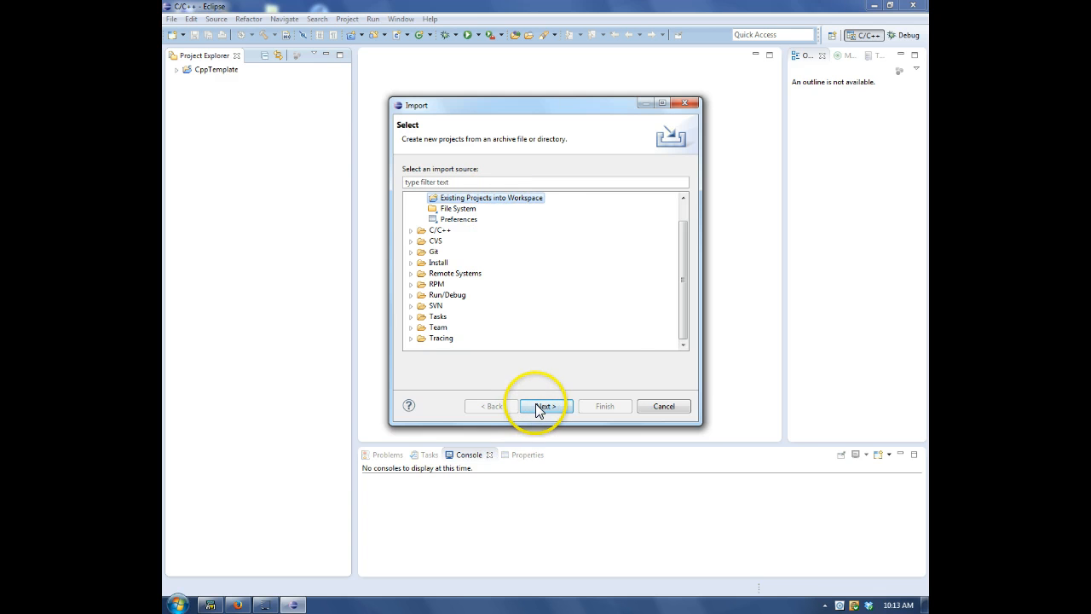
{"action": "left_click", "coordinate": [545, 406]}
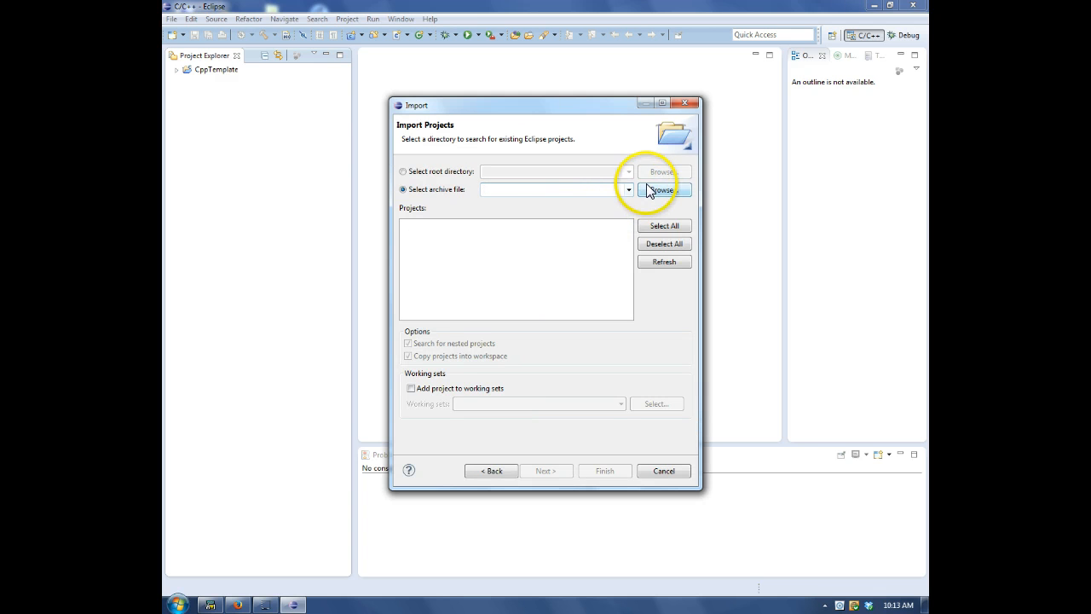
{"action": "left_click", "coordinate": [664, 189]}
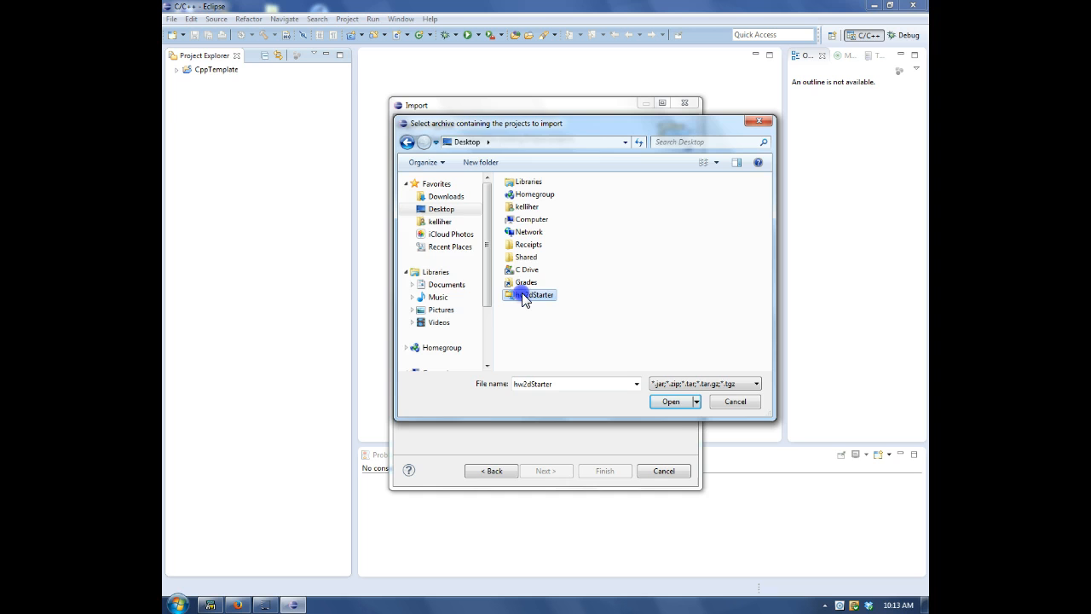
{"action": "left_click", "coordinate": [670, 400]}
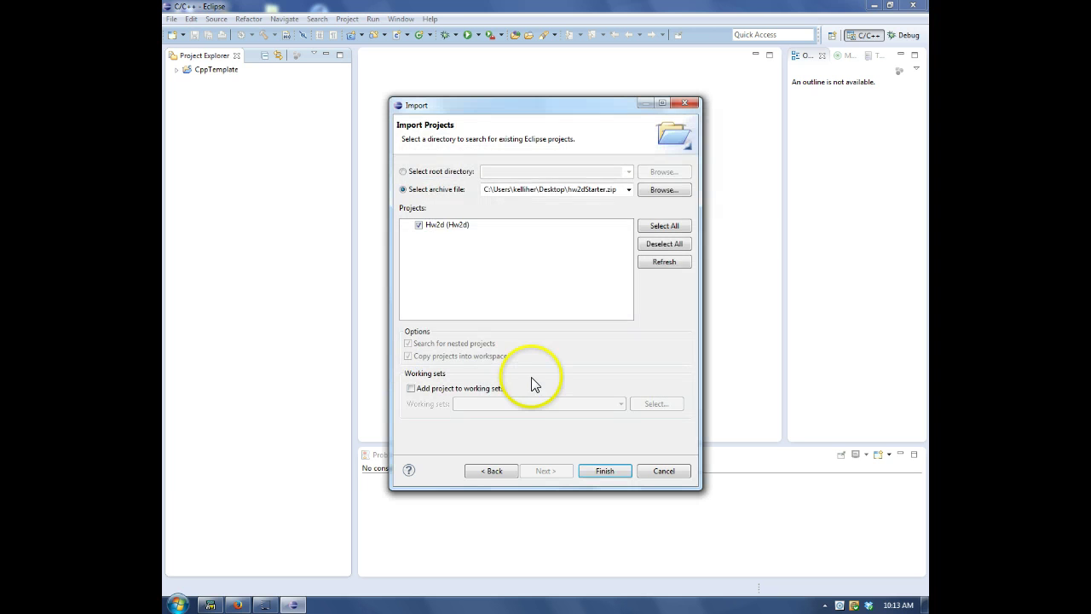
{"action": "mouse_move", "coordinate": [490, 286]}
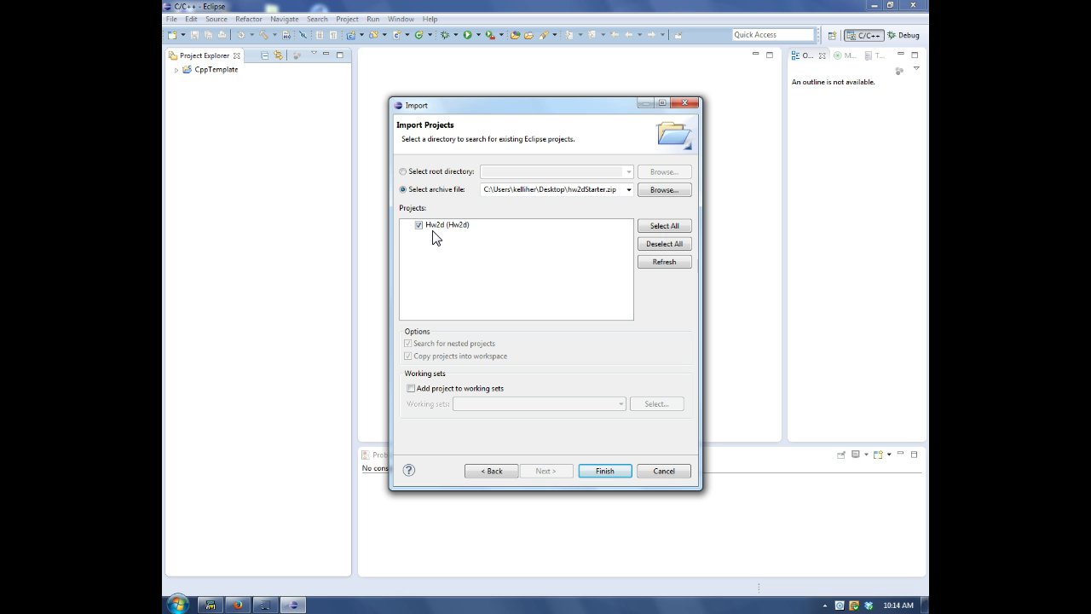
{"action": "left_click", "coordinate": [605, 471]}
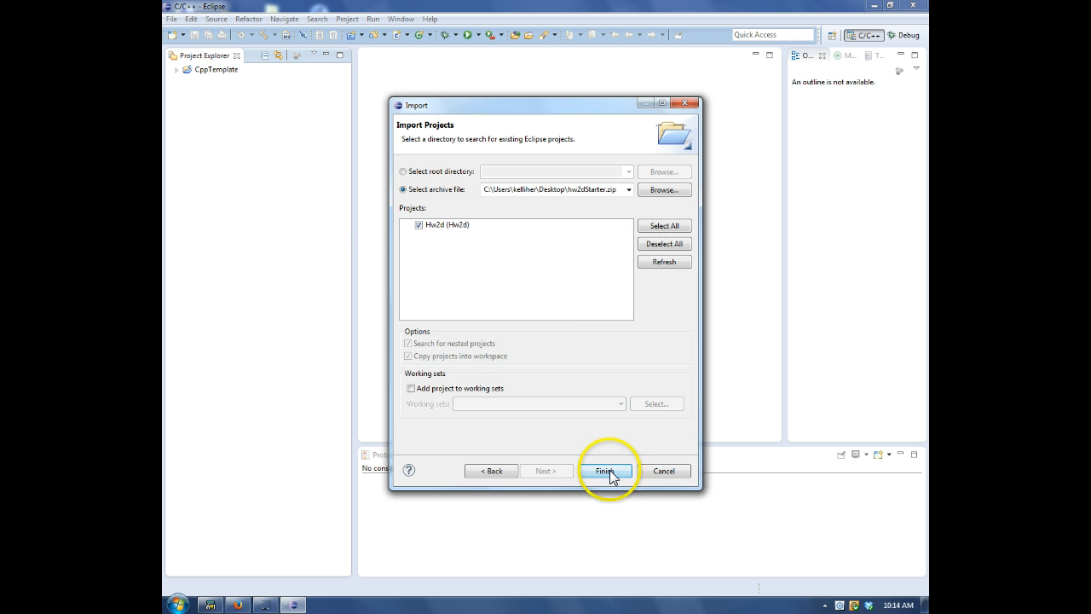
{"action": "left_click", "coordinate": [606, 471]}
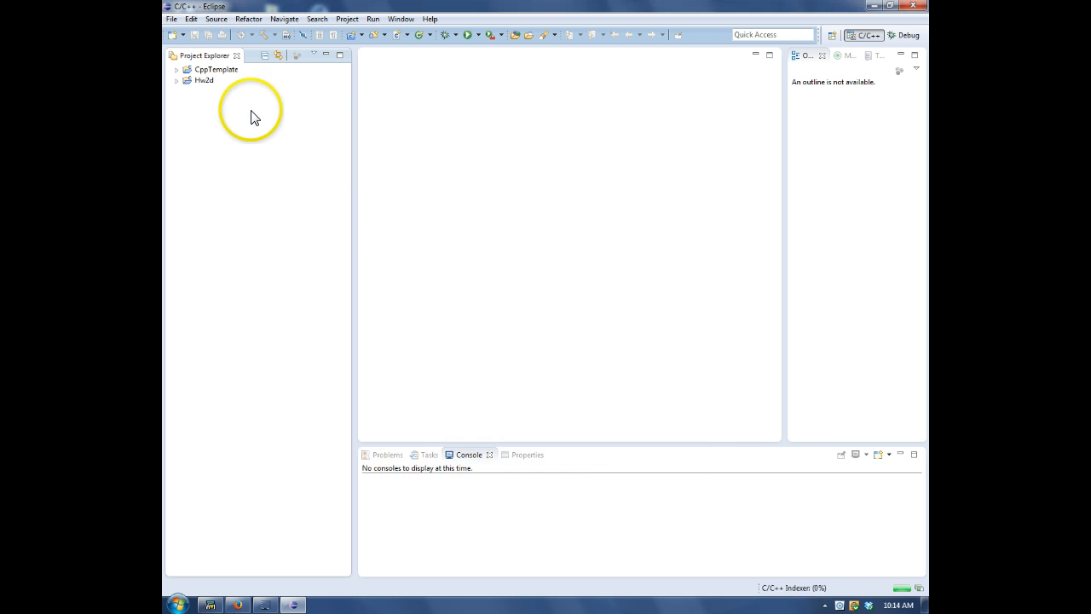
Export Hw2d as an Archive File named hw2dStarter2.zip and return to Eclipse
{"action": "left_click", "coordinate": [199, 81]}
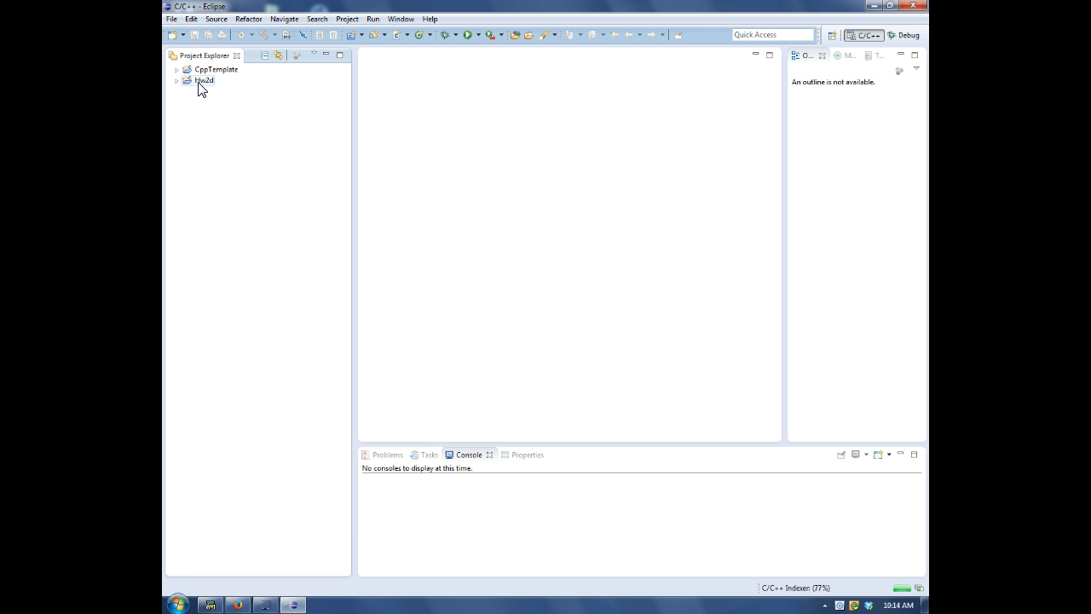
{"action": "right_click", "coordinate": [202, 80]}
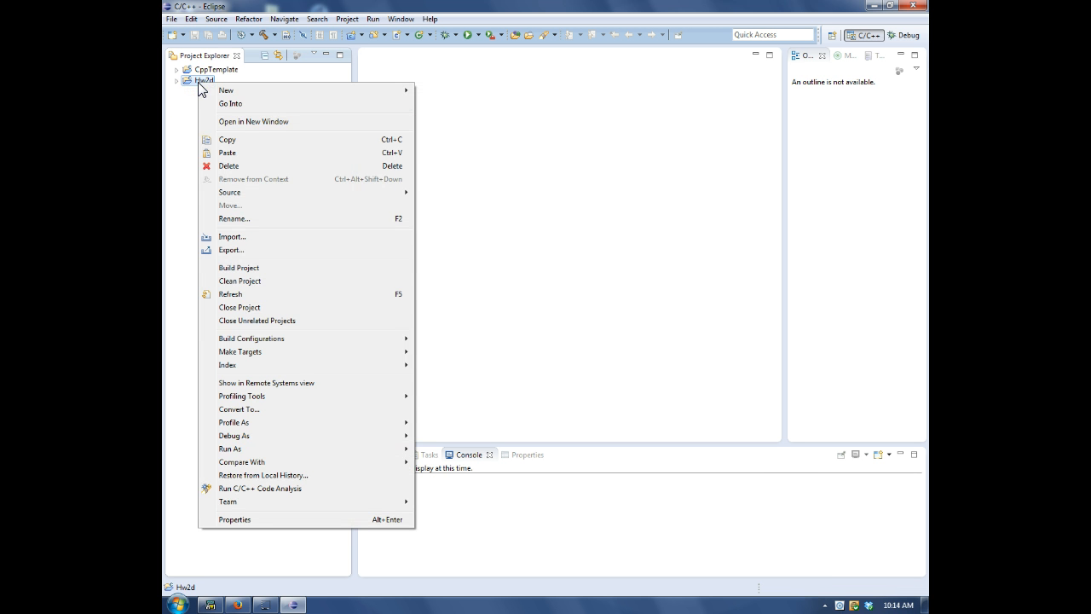
{"action": "left_click", "coordinate": [231, 250]}
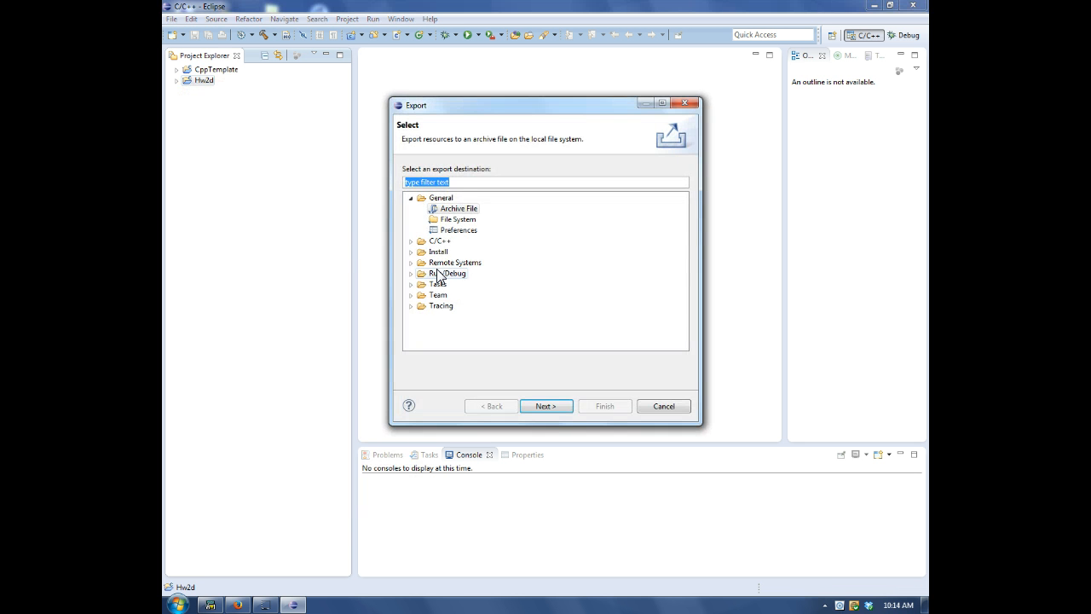
{"action": "left_click", "coordinate": [456, 209]}
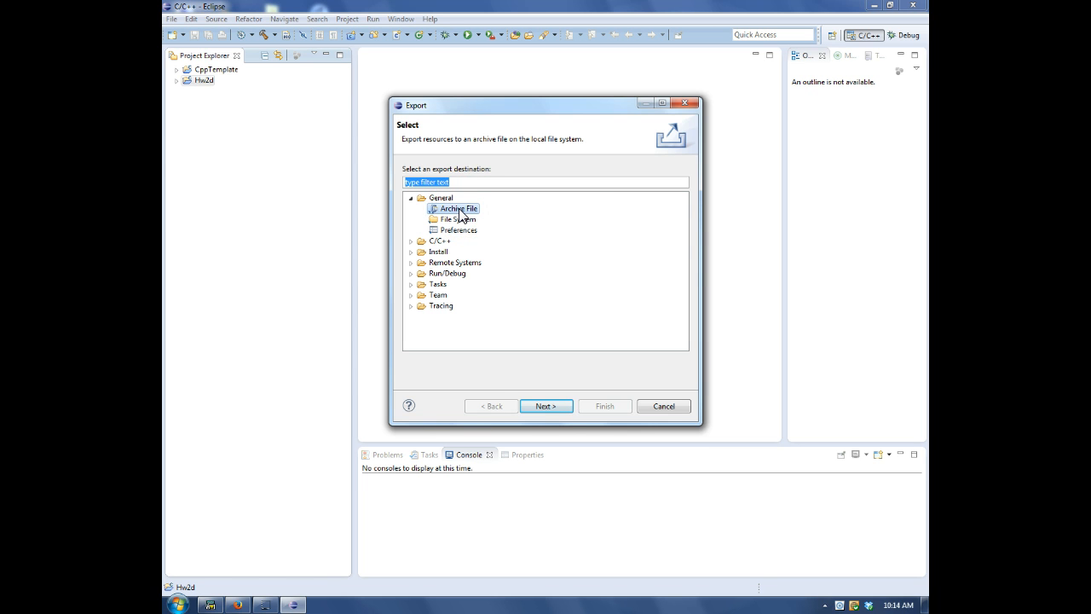
{"action": "left_click", "coordinate": [545, 406]}
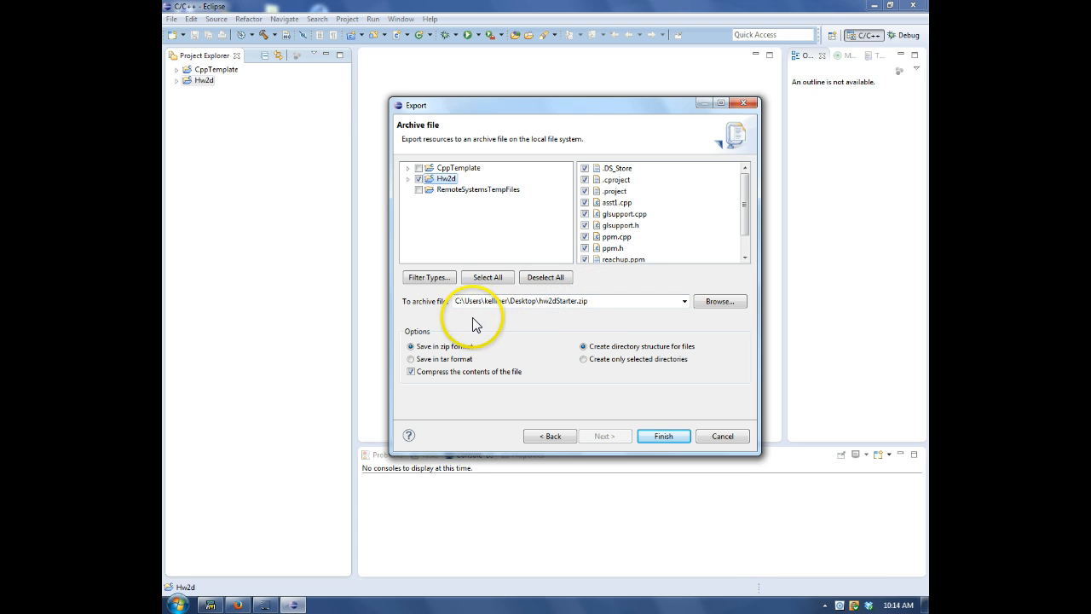
{"action": "mouse_move", "coordinate": [516, 322]}
{"action": "type", "text": "2"}
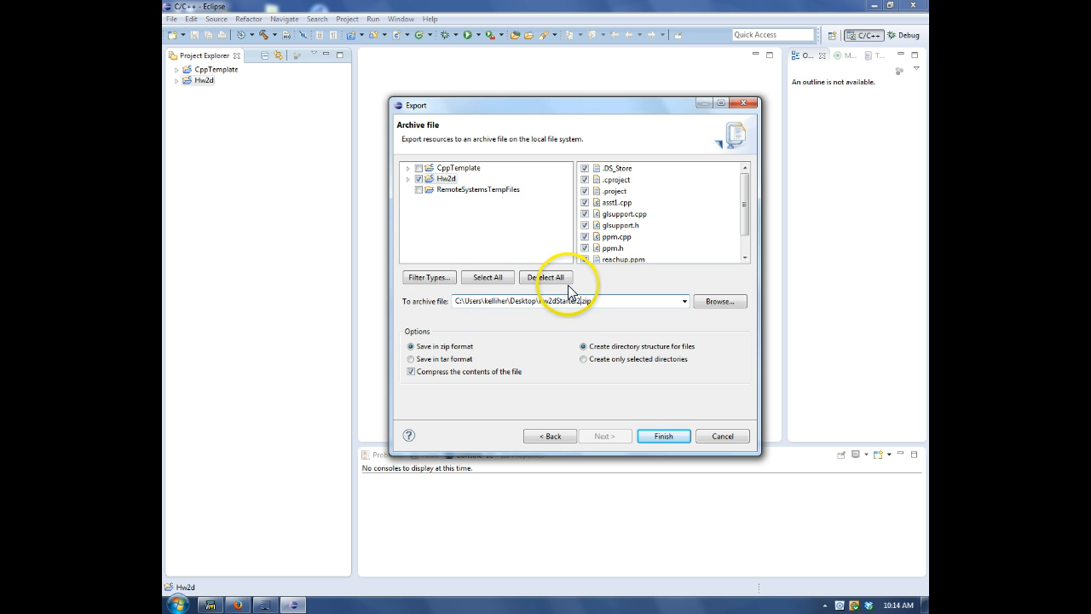
{"action": "left_click", "coordinate": [663, 435]}
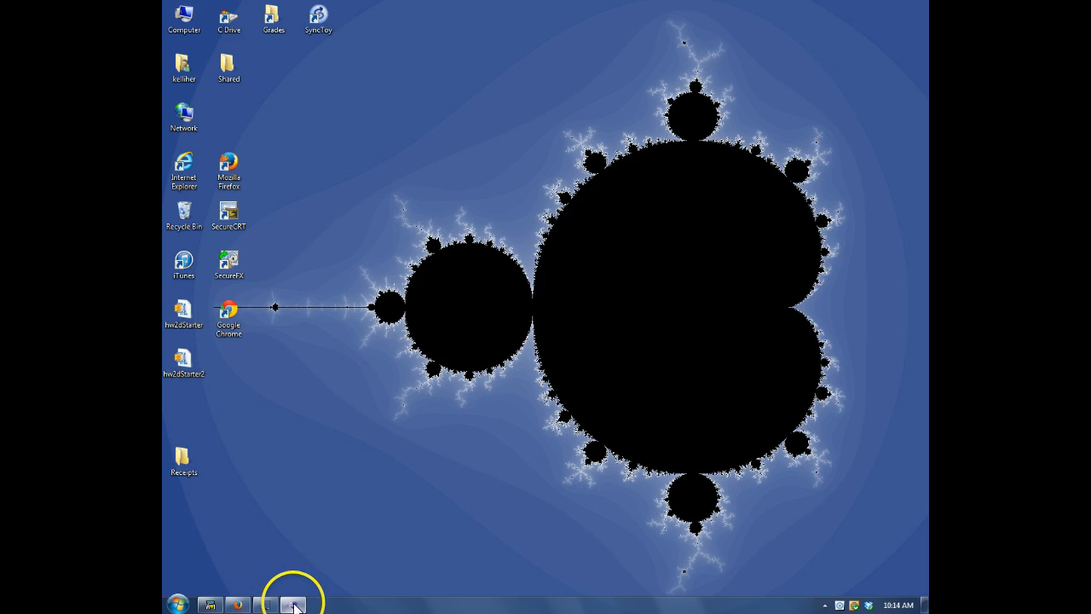
{"action": "left_click", "coordinate": [295, 604]}
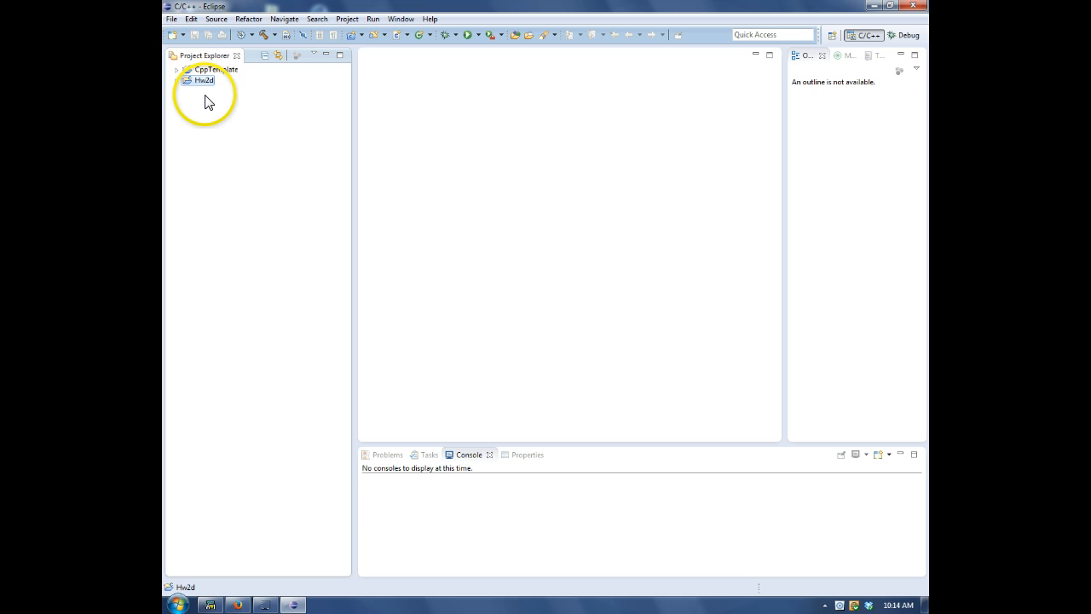
Delete Hw2d with 'Delete project contents on disk' enabled and confirm
{"action": "right_click", "coordinate": [202, 82]}
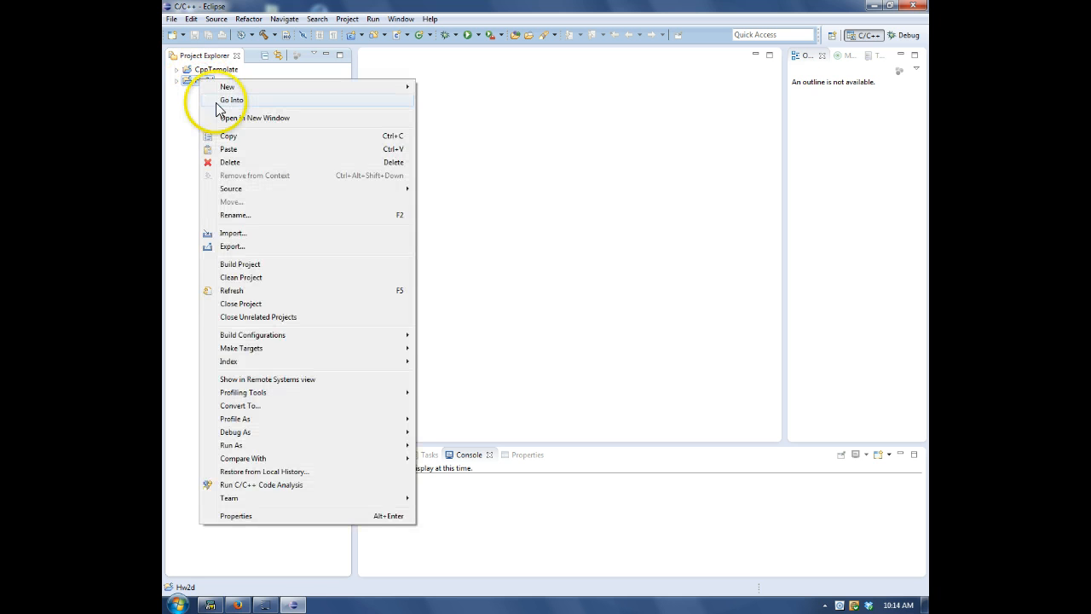
{"action": "left_click", "coordinate": [229, 162]}
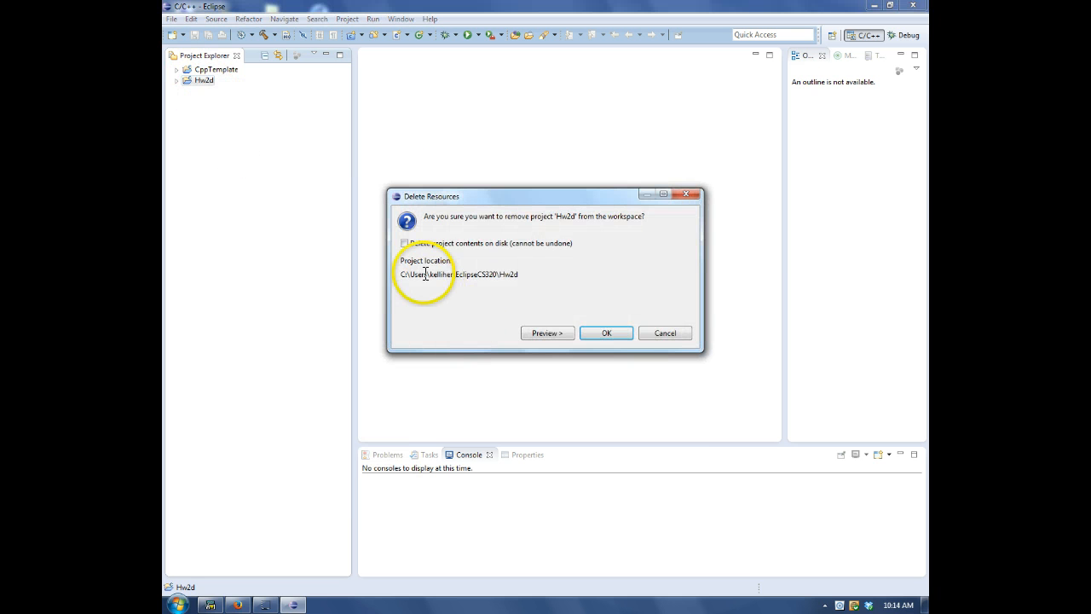
{"action": "left_click", "coordinate": [407, 243]}
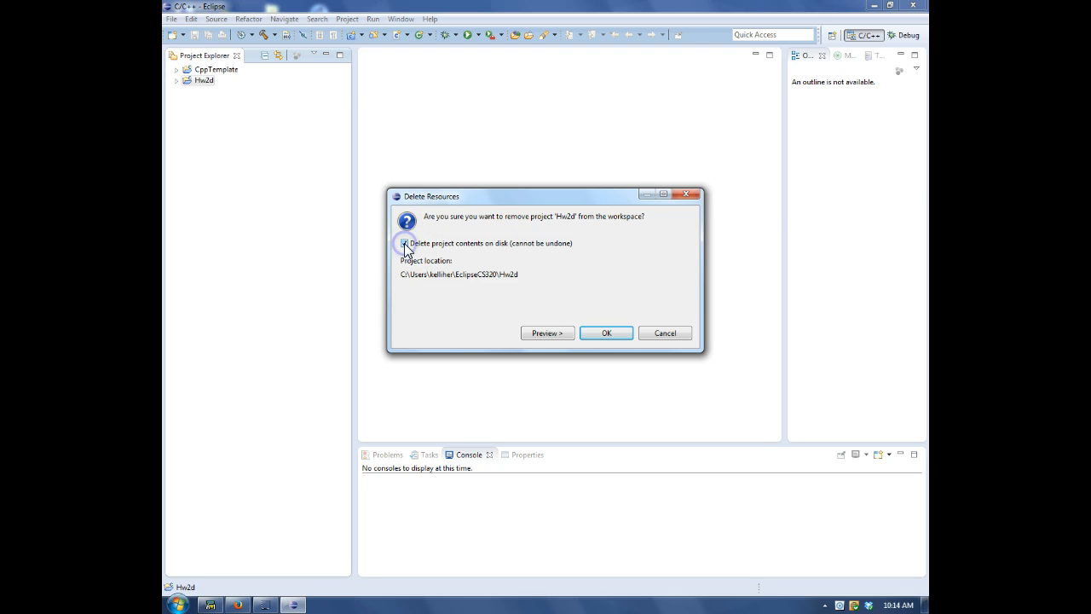
{"action": "left_click", "coordinate": [405, 243]}
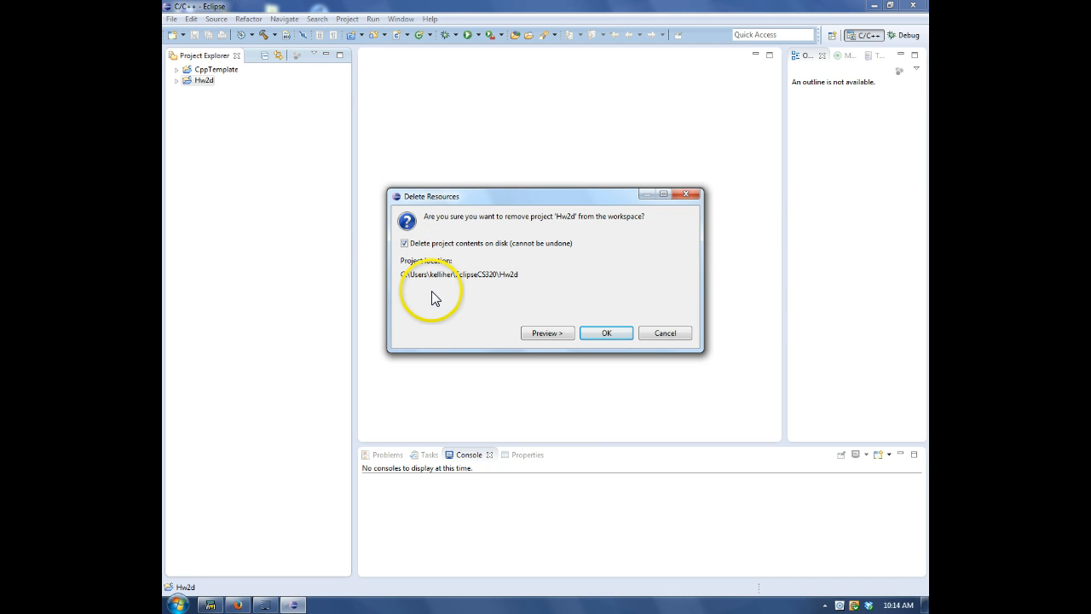
{"action": "mouse_move", "coordinate": [201, 111]}
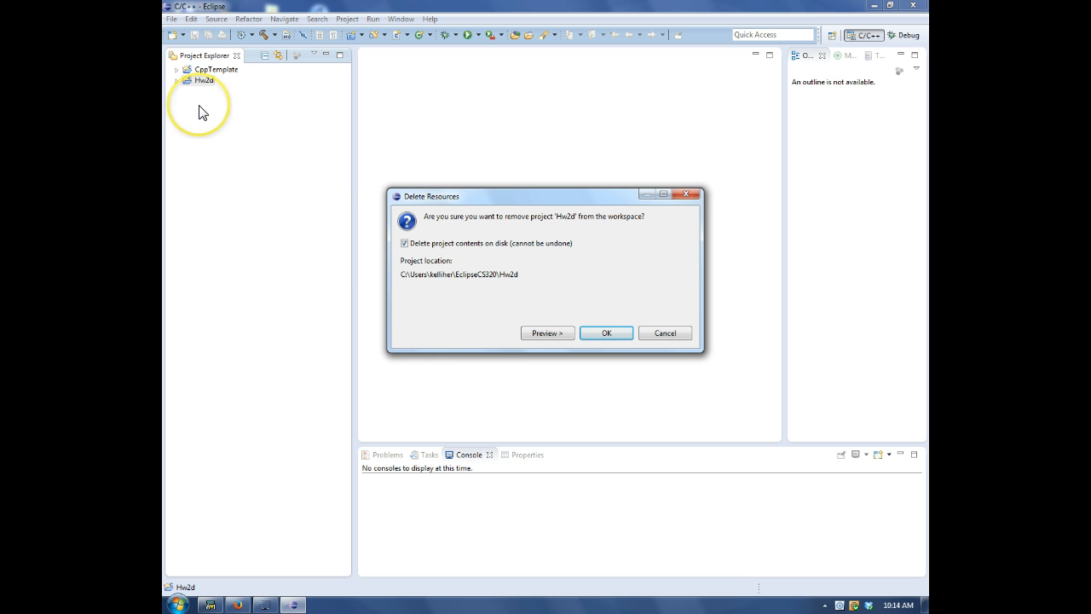
{"action": "mouse_move", "coordinate": [569, 379]}
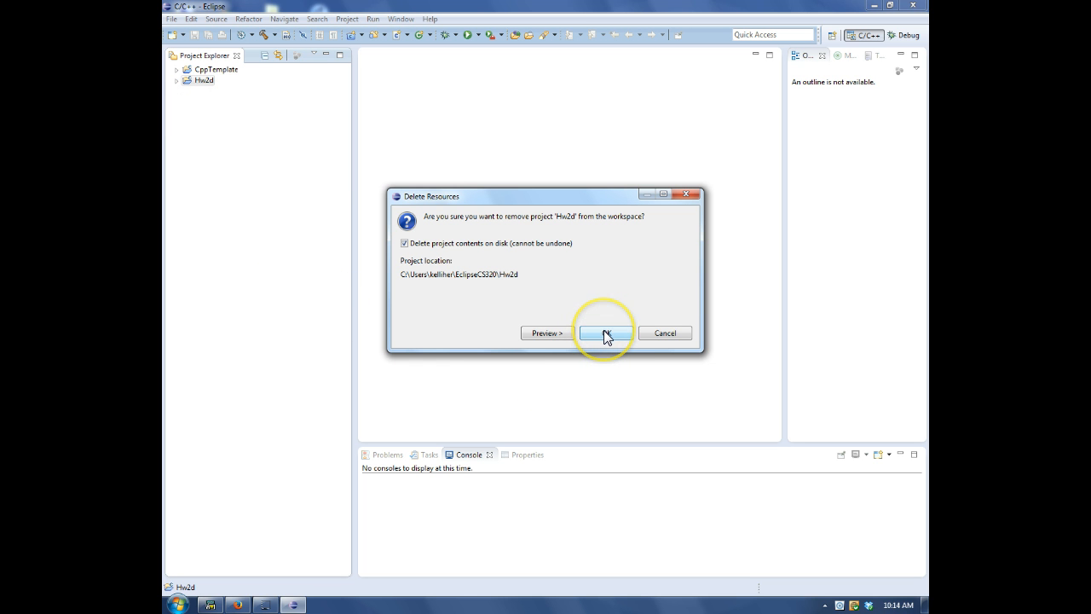
{"action": "left_click", "coordinate": [604, 332]}
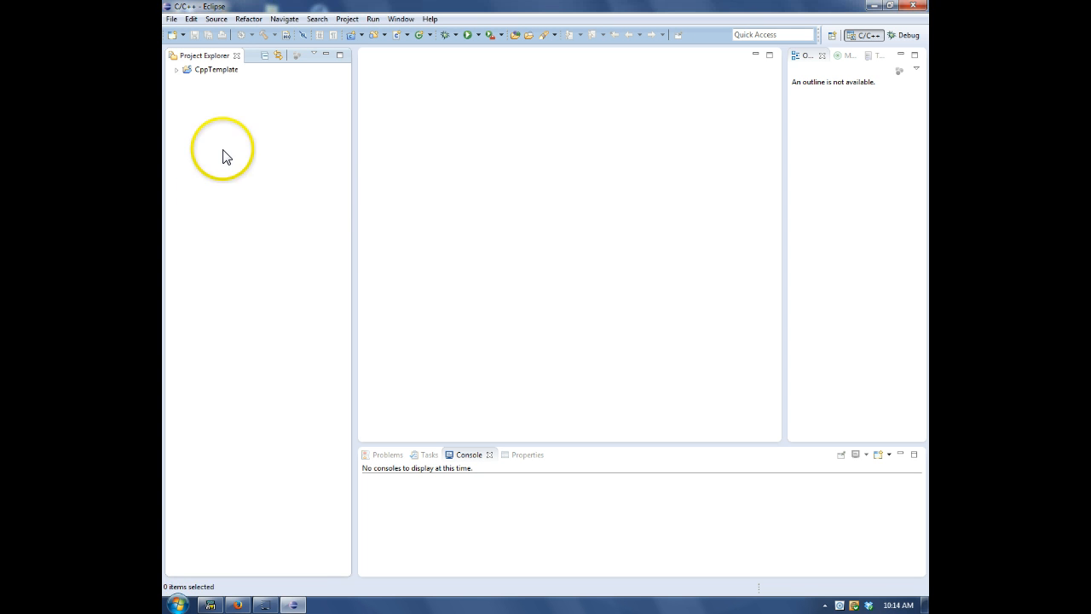
Import Hw2d as an existing project from the archive hw2dStarter2.zip
{"action": "right_click", "coordinate": [223, 154]}
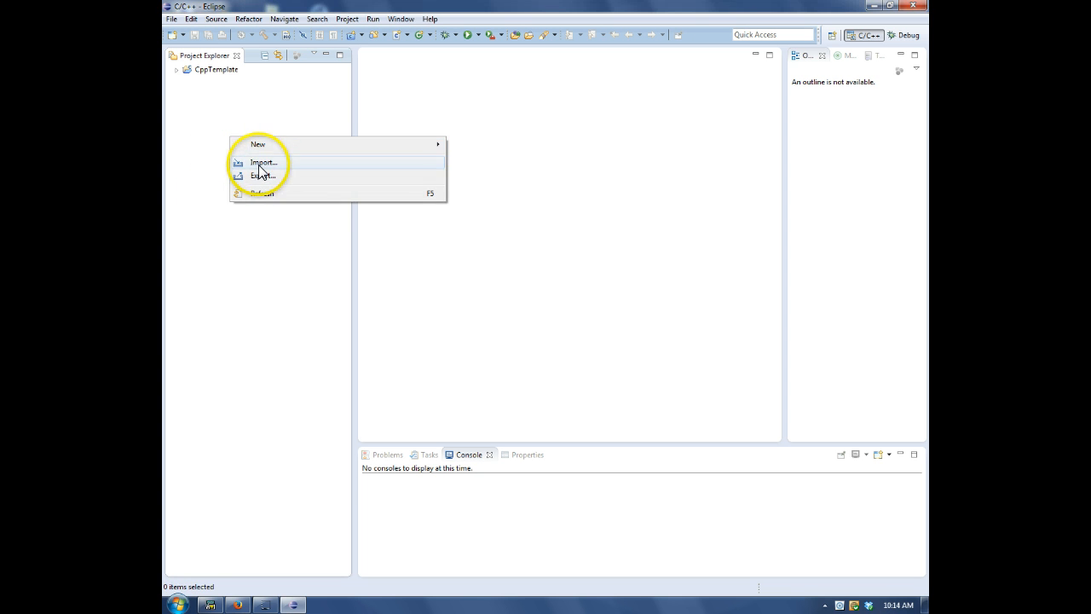
{"action": "left_click", "coordinate": [263, 163]}
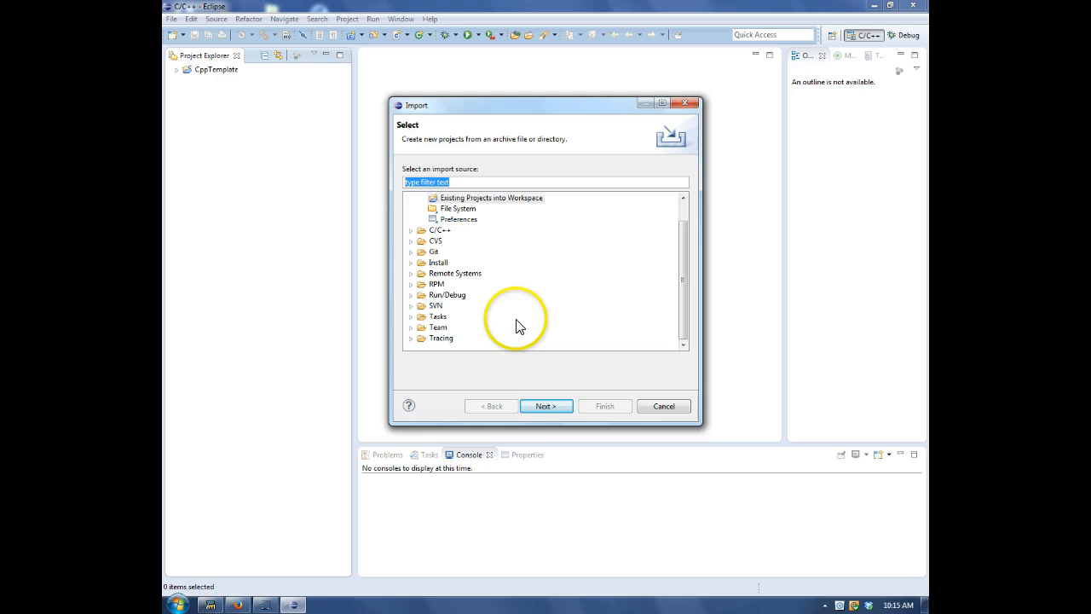
{"action": "left_click", "coordinate": [546, 405]}
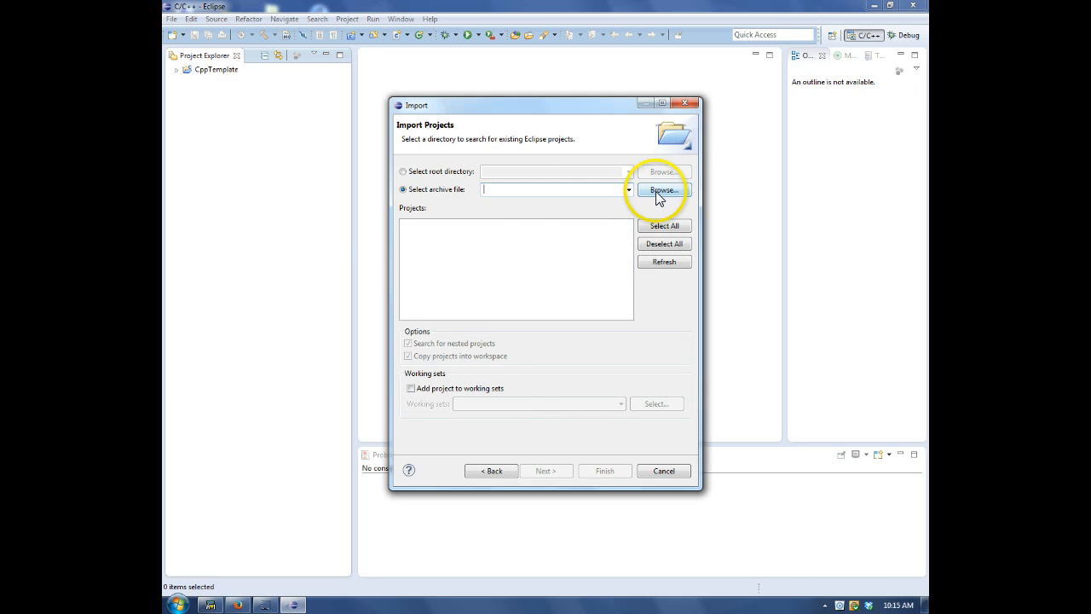
{"action": "left_click", "coordinate": [663, 189]}
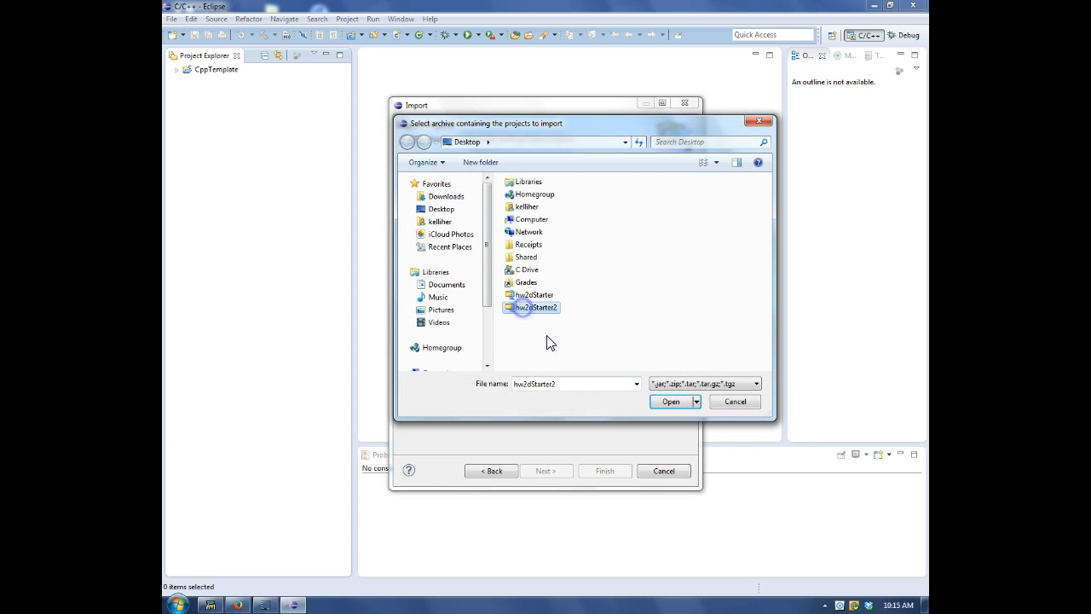
{"action": "left_click", "coordinate": [670, 402]}
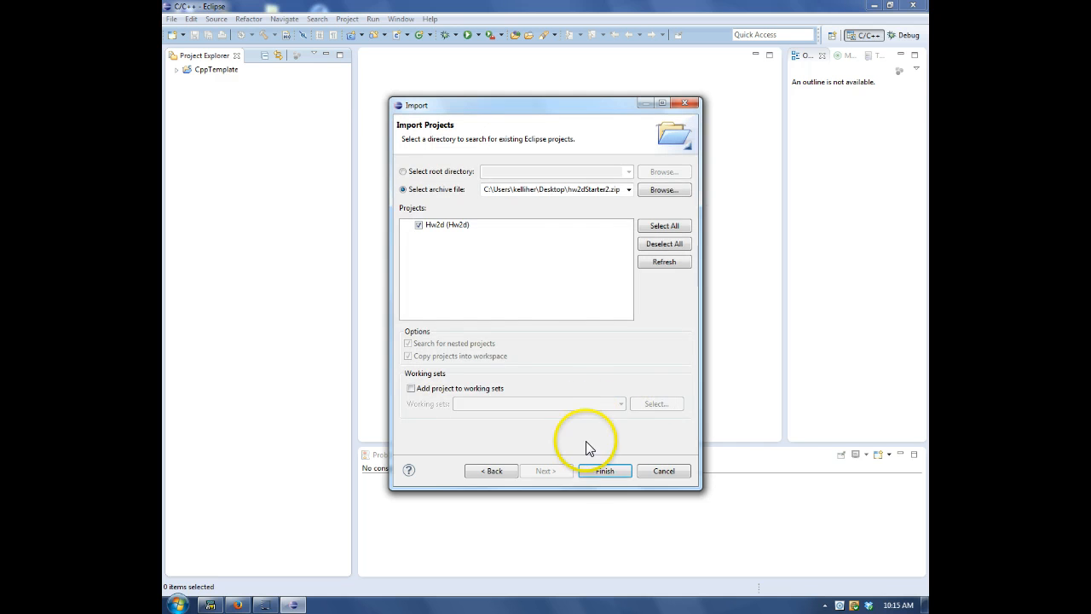
{"action": "left_click", "coordinate": [605, 471]}
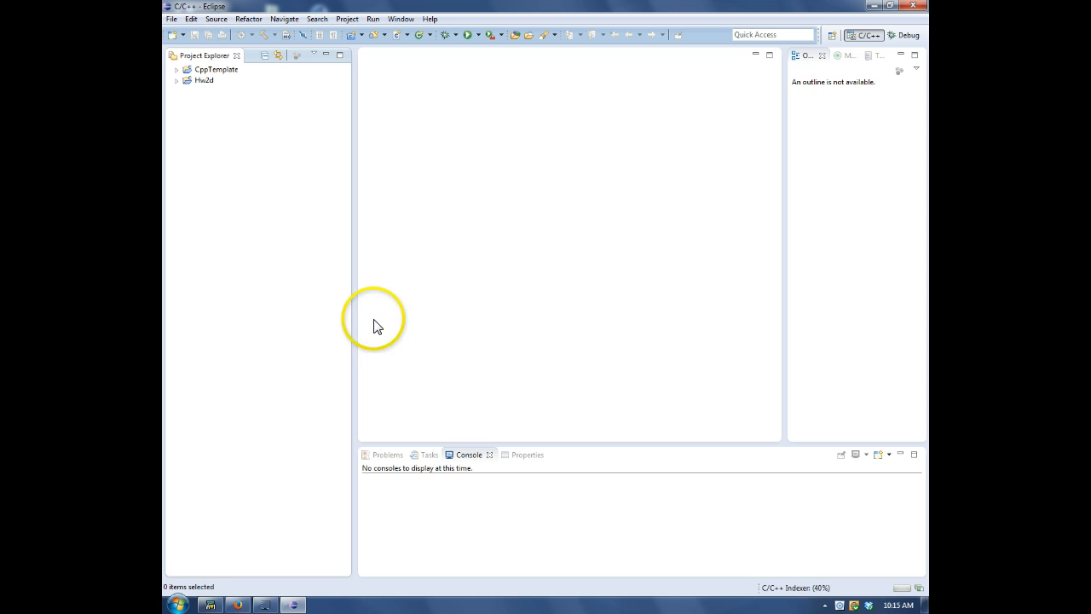
{"action": "mouse_move", "coordinate": [201, 89]}
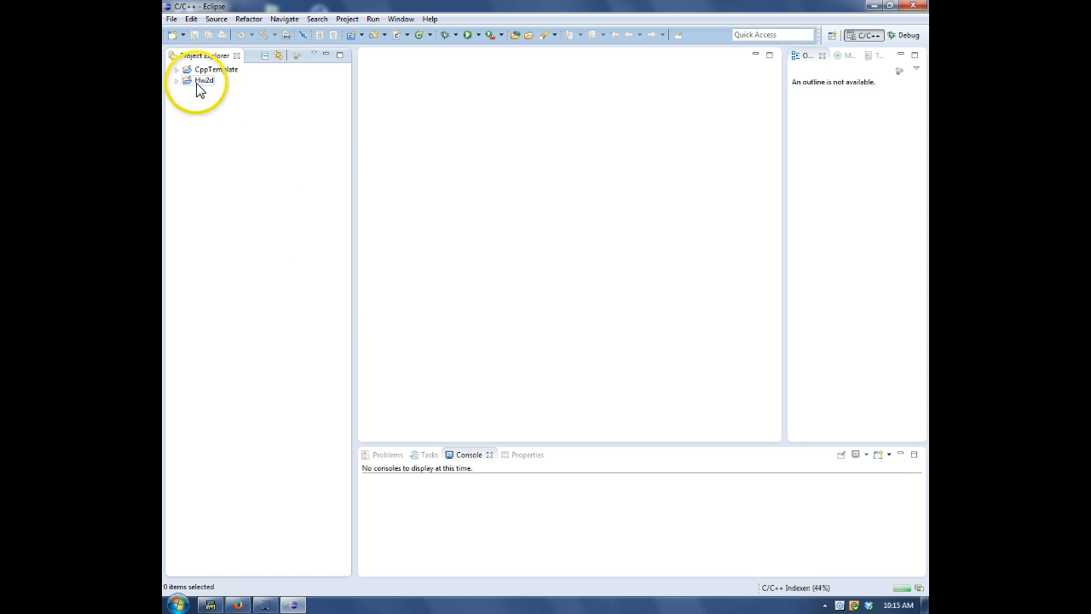
Build the Hw2d project
{"action": "left_click", "coordinate": [200, 81]}
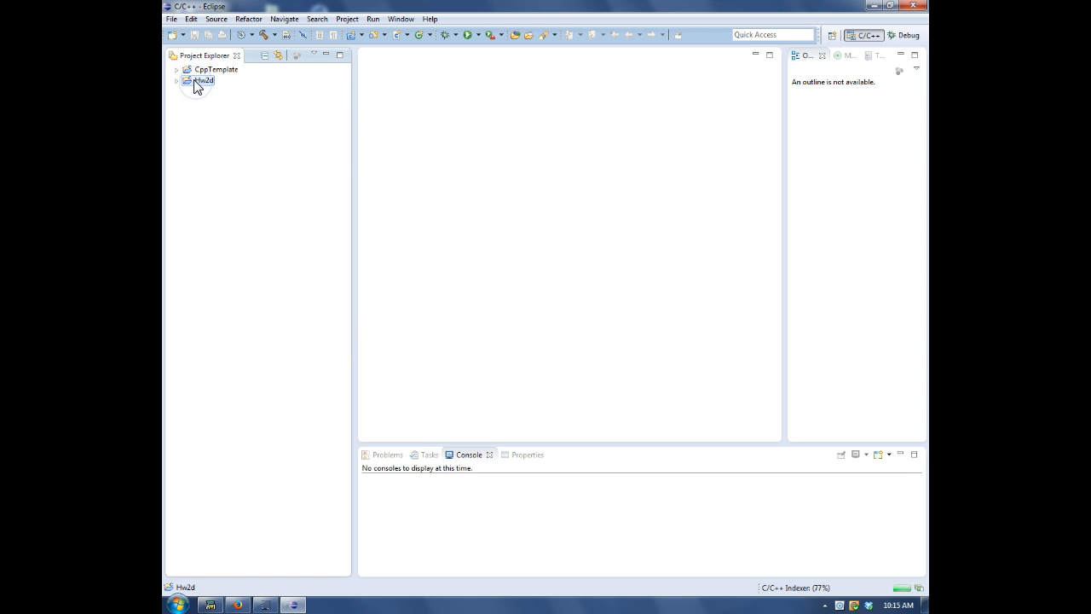
{"action": "right_click", "coordinate": [200, 81]}
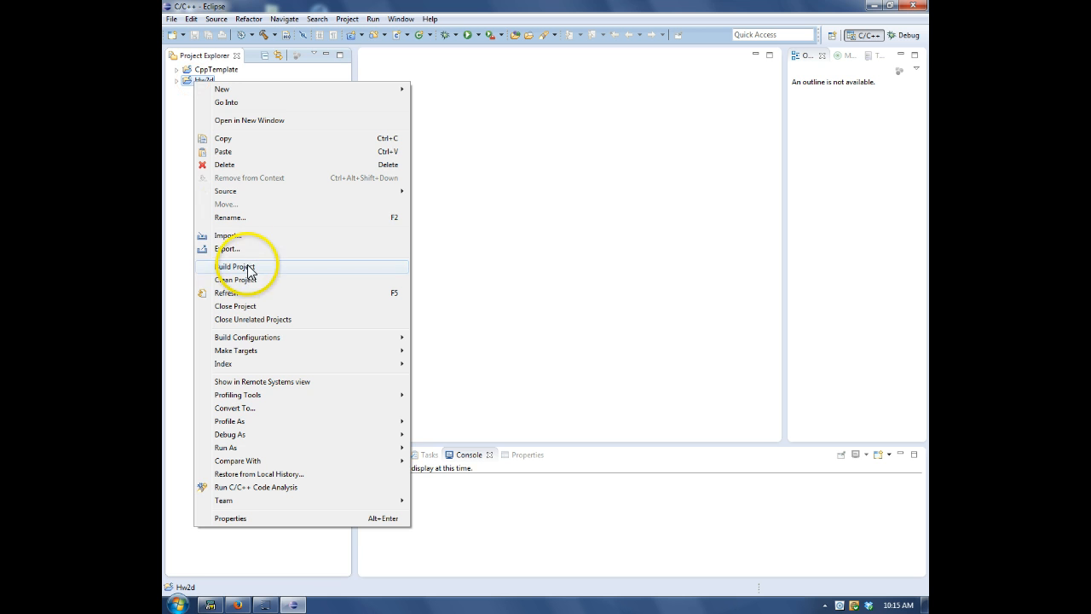
{"action": "left_click", "coordinate": [234, 267]}
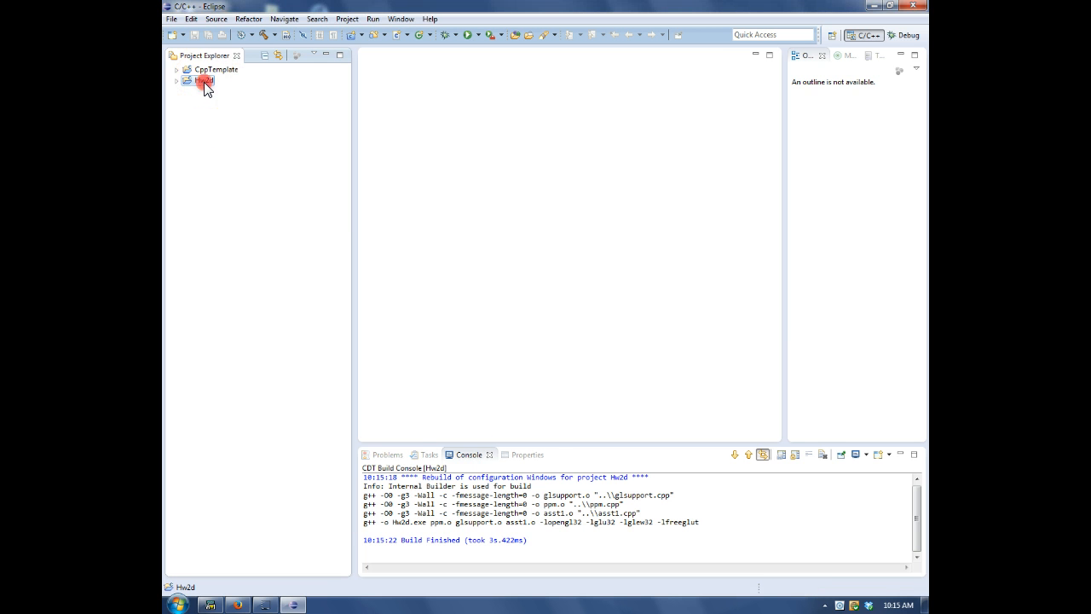
Run Hw2d as a Local C/C++ Application, close the smiley window, and rebuild
{"action": "right_click", "coordinate": [201, 82]}
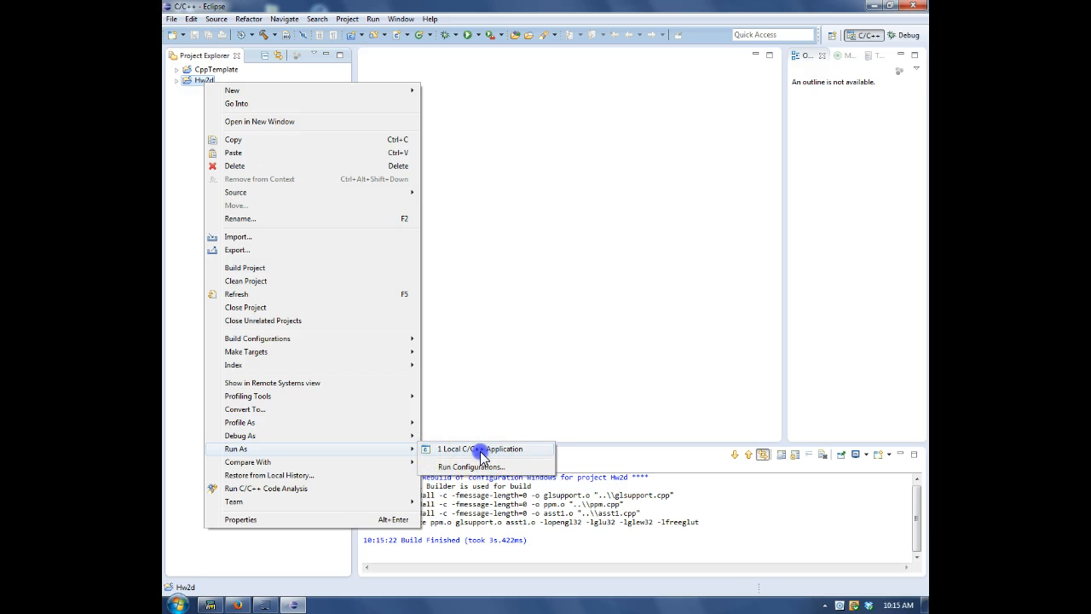
{"action": "left_click", "coordinate": [482, 448]}
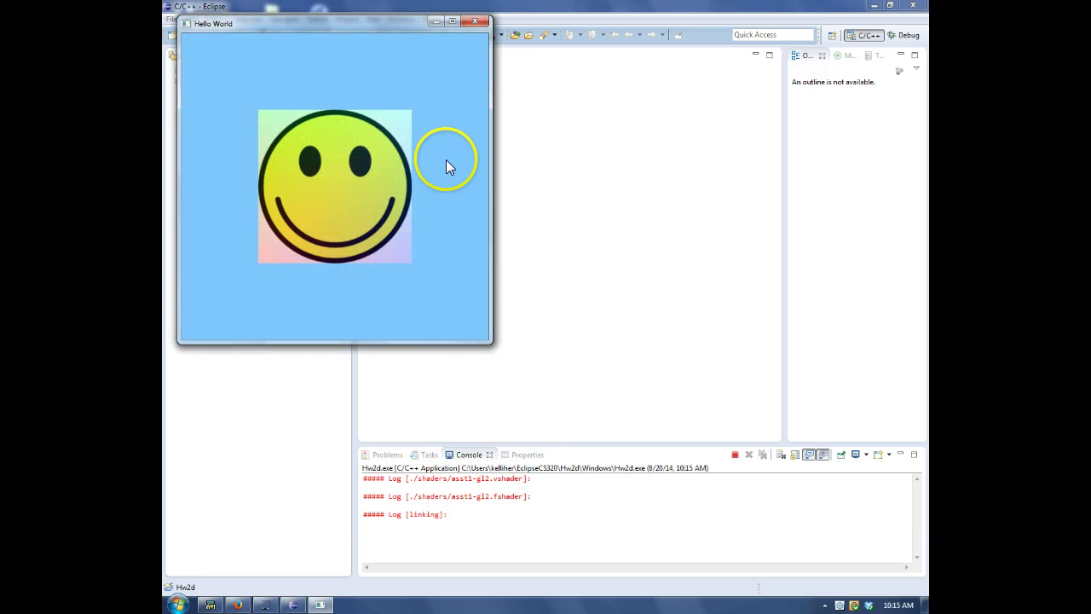
{"action": "left_click", "coordinate": [475, 21]}
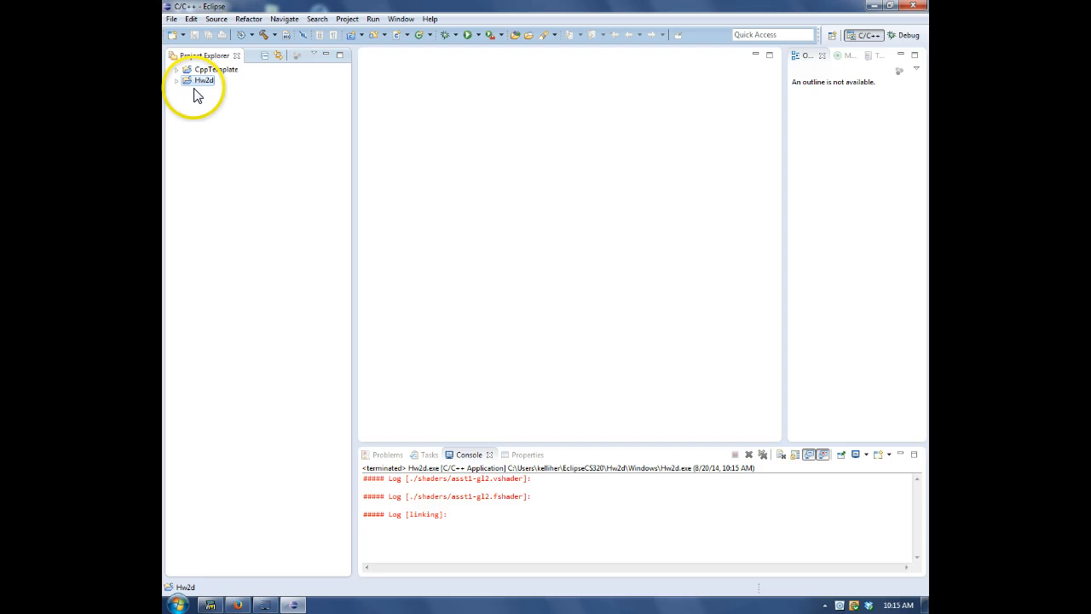
{"action": "right_click", "coordinate": [203, 81]}
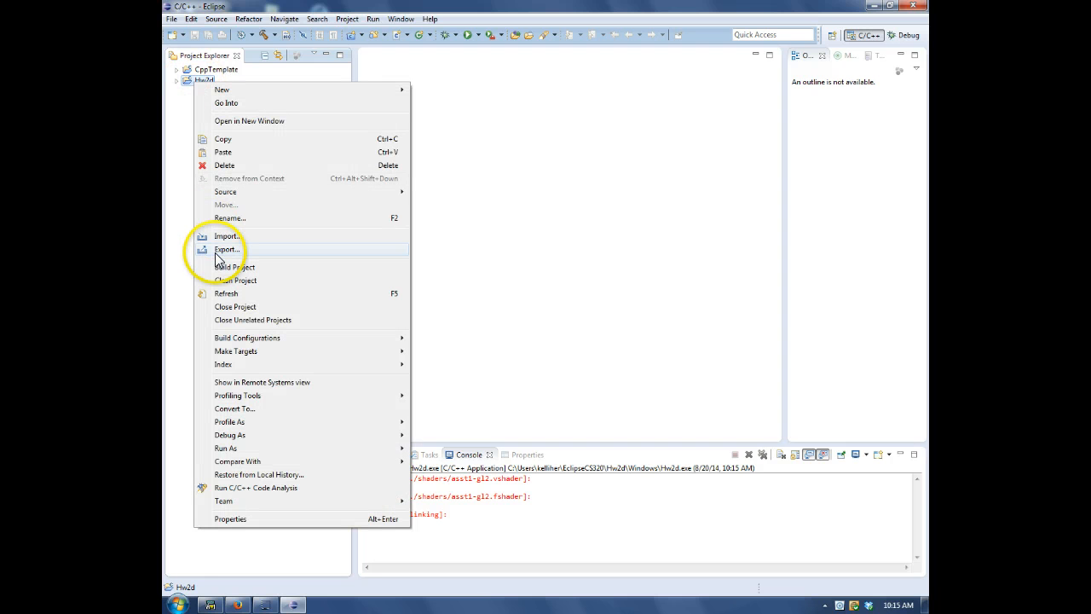
{"action": "left_click", "coordinate": [235, 267]}
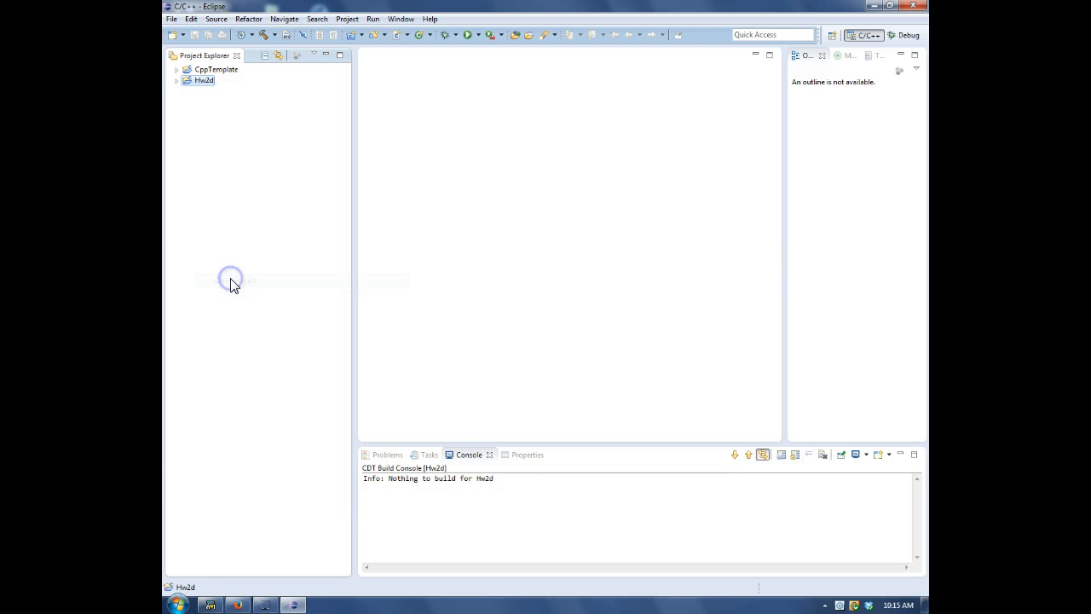